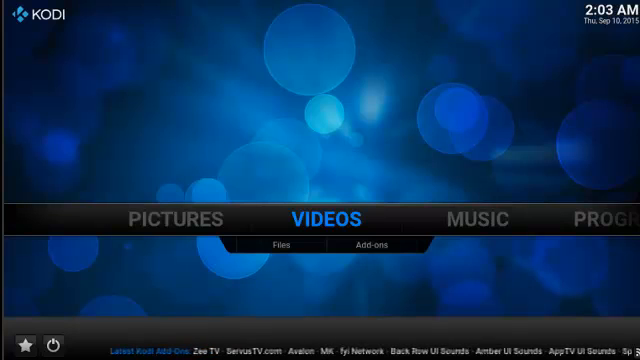
Step: Browse the home menu sections, briefly entering Pictures and returning home
left_click(180, 218)
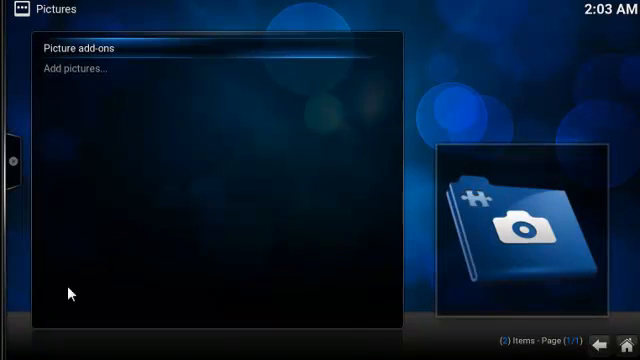
key("Escape")
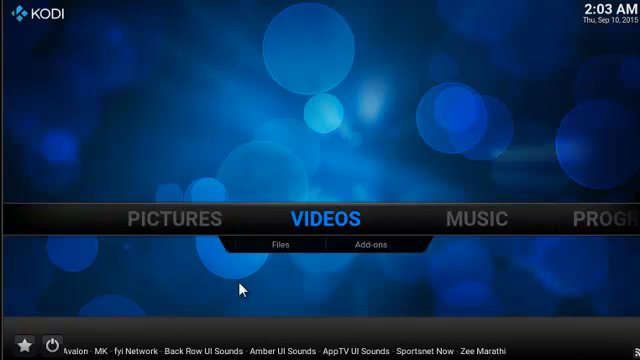
scroll("right", 3)
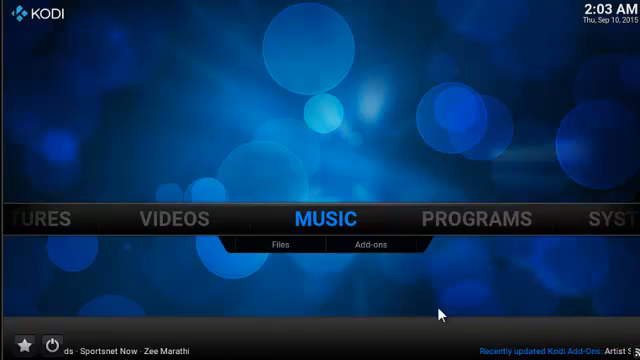
scroll("left", 3)
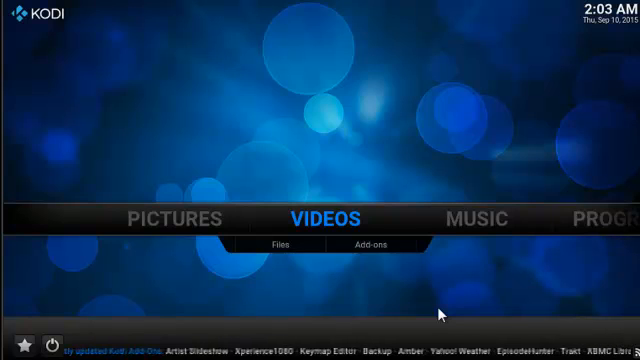
mouse_move(368, 248)
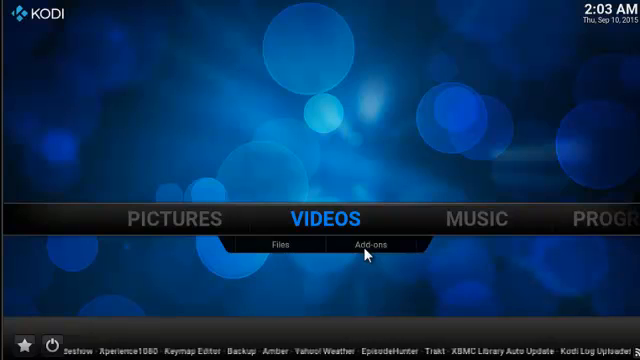
Step: View the installed video add-ons list and briefly enter the 1Channel add-on
left_click(368, 246)
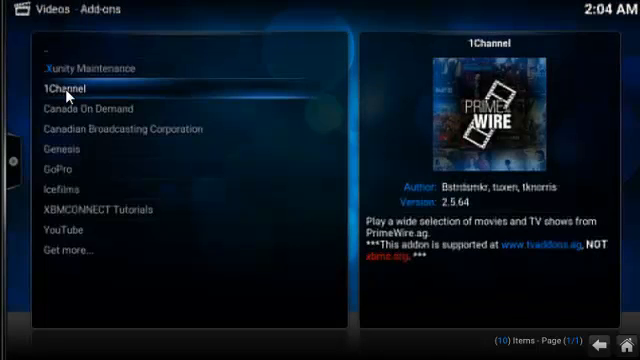
left_click(60, 88)
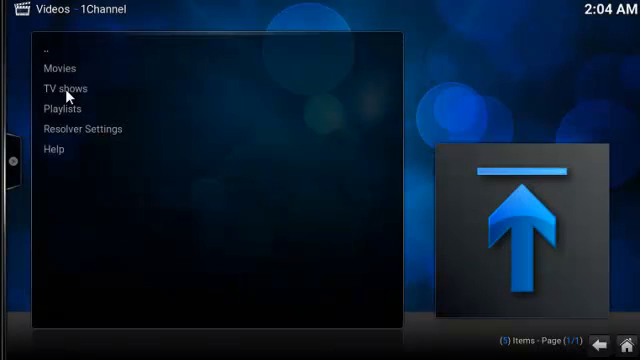
mouse_move(78, 98)
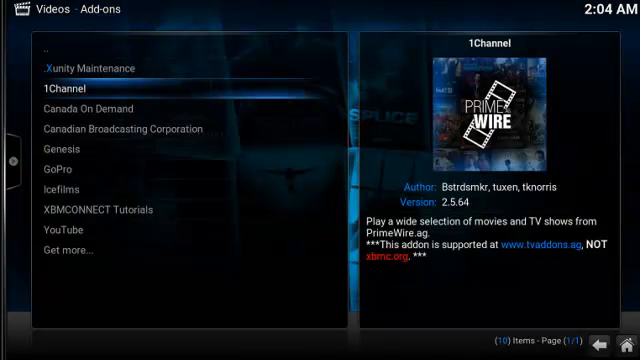
key("Back")
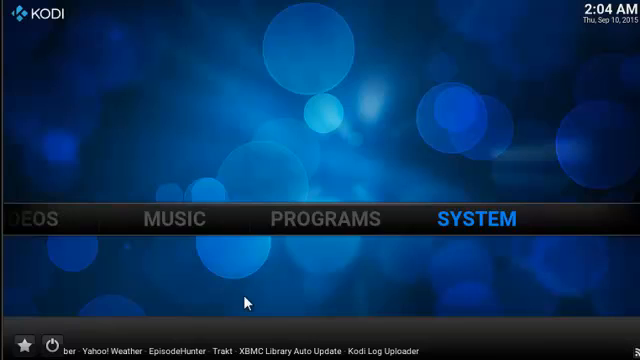
Step: Reach the Appearance settings through System > Settings
left_click(460, 218)
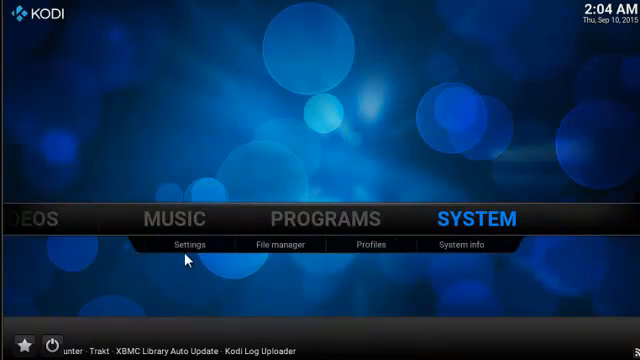
left_click(182, 244)
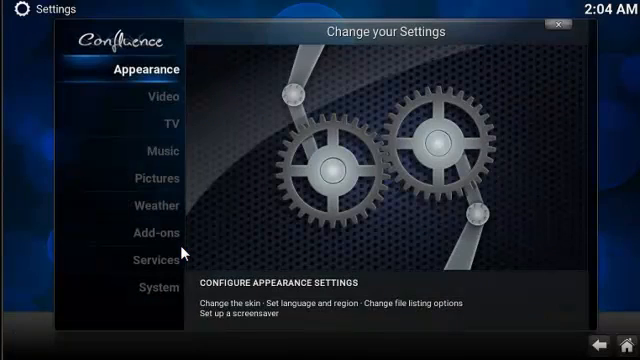
mouse_move(184, 140)
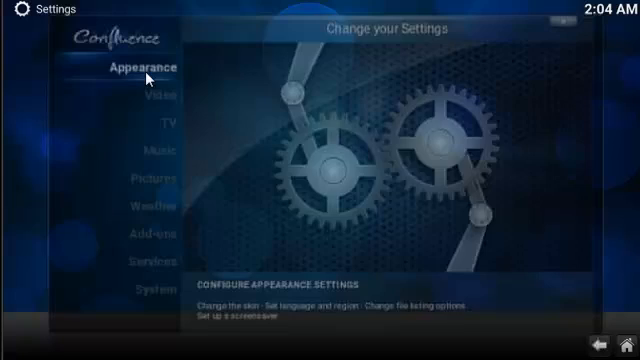
left_click(140, 68)
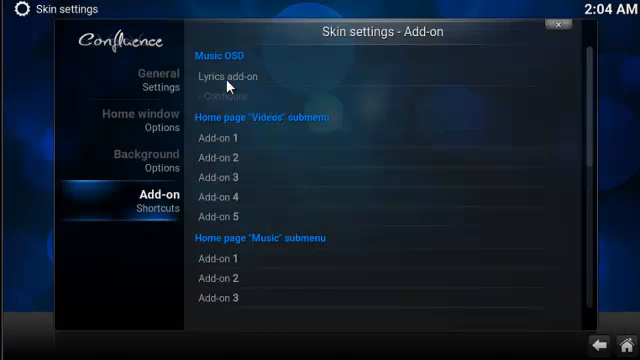
mouse_move(322, 116)
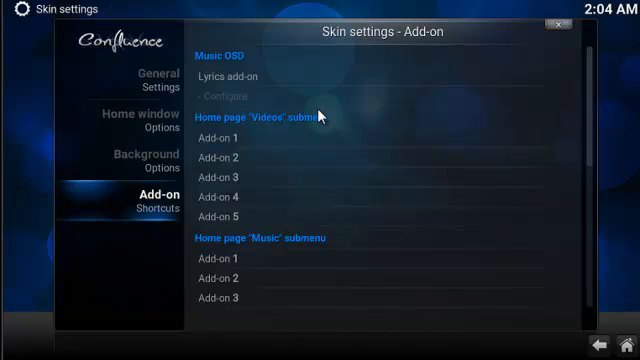
mouse_move(244, 220)
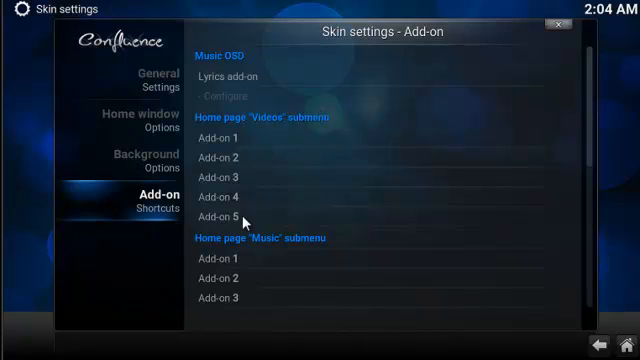
mouse_move(252, 184)
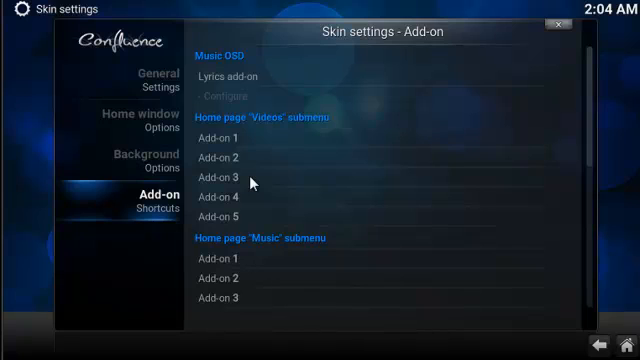
mouse_move(280, 166)
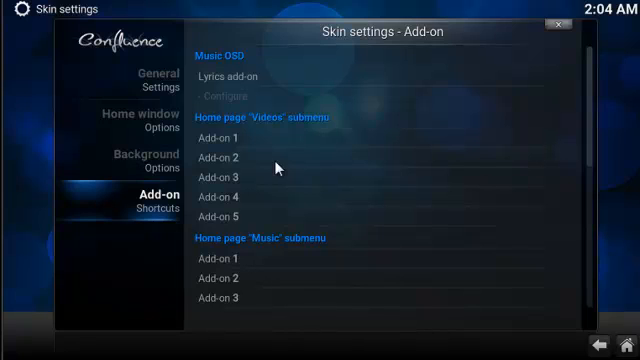
mouse_move(262, 148)
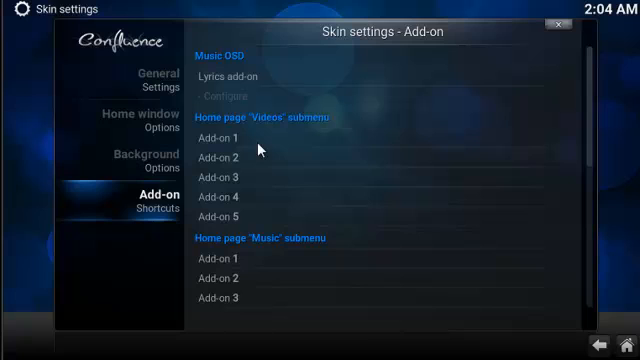
mouse_move(278, 156)
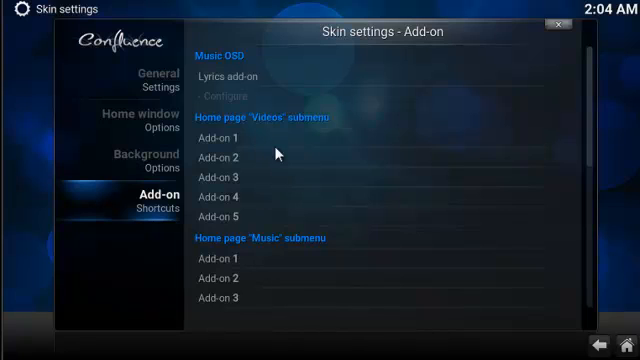
mouse_move(220, 144)
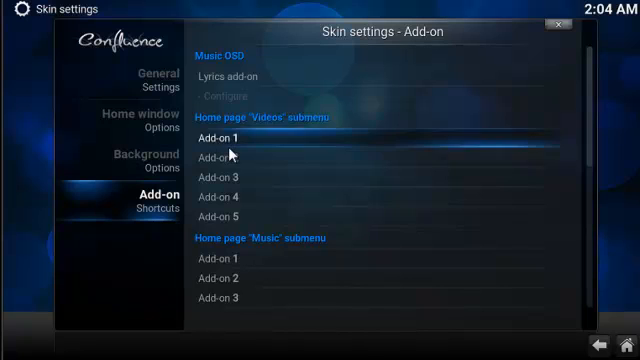
scroll("down", 3)
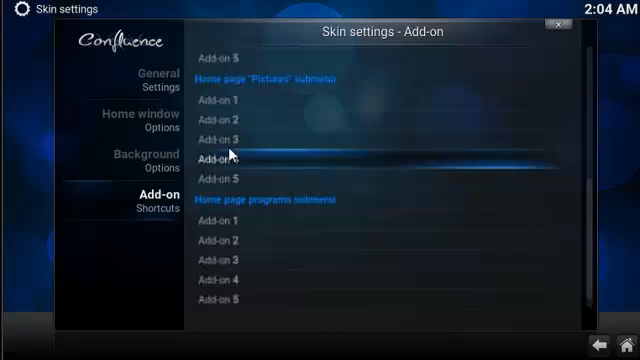
scroll("up", 3)
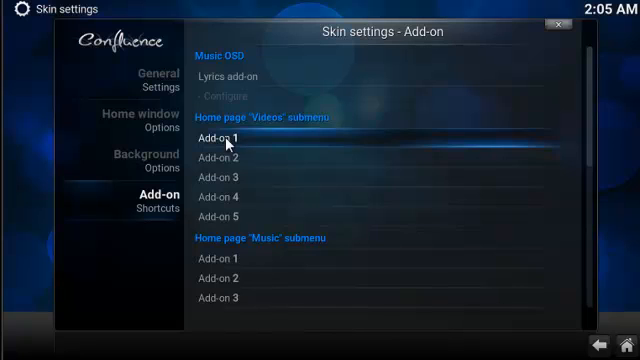
Step: Assign 1Channel, Genesis and Canada On Demand to the first three Videos add-on shortcut slots
left_click(224, 138)
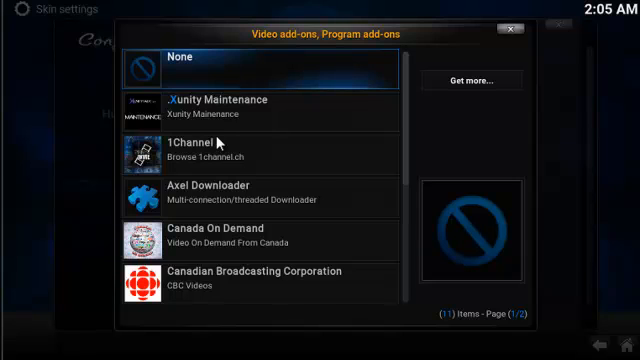
mouse_move(404, 136)
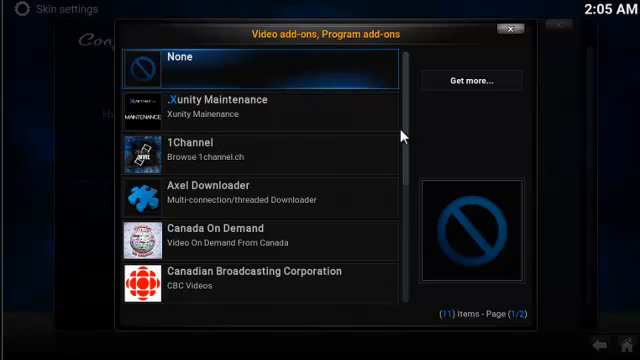
scroll("down", 3)
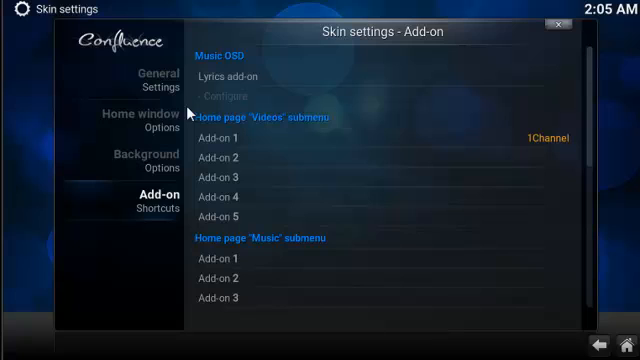
mouse_move(222, 156)
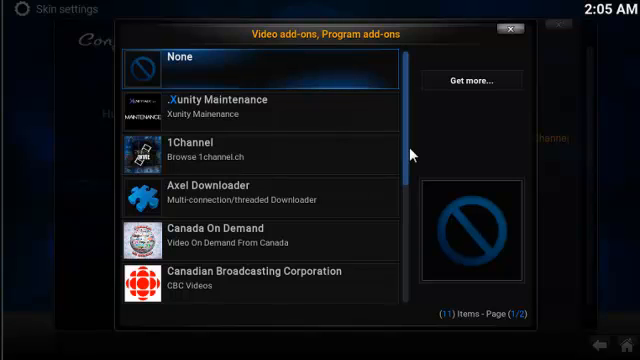
scroll("down", 3)
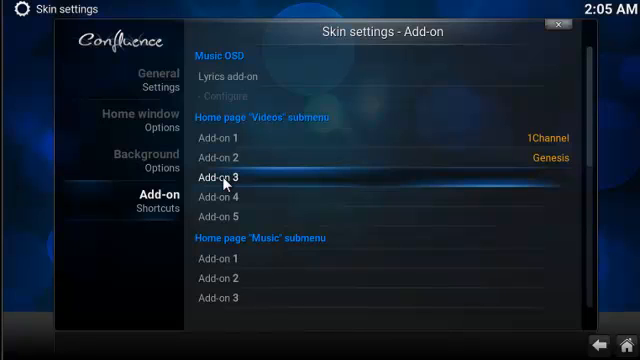
left_click(230, 176)
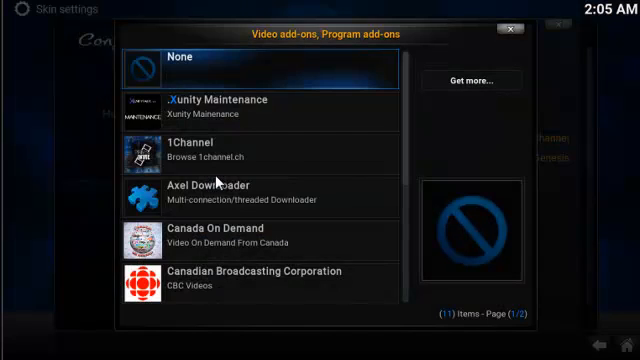
mouse_move(402, 128)
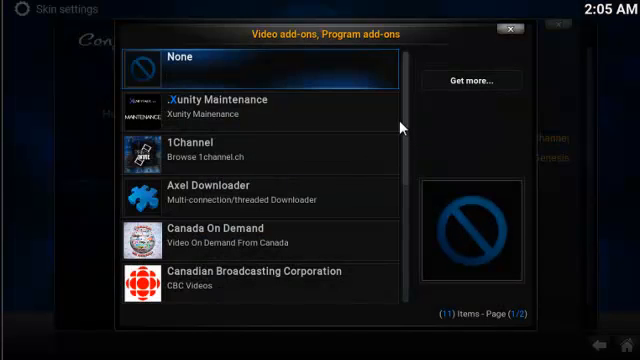
scroll("down", 3)
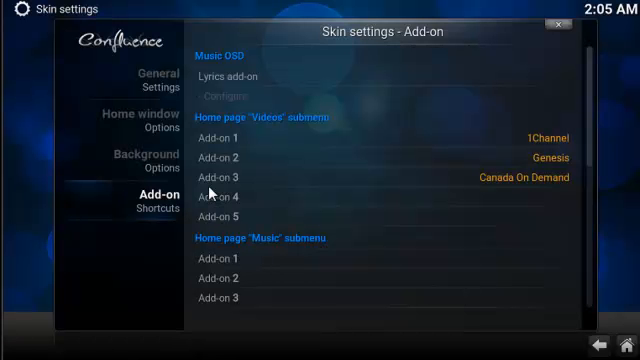
mouse_move(438, 244)
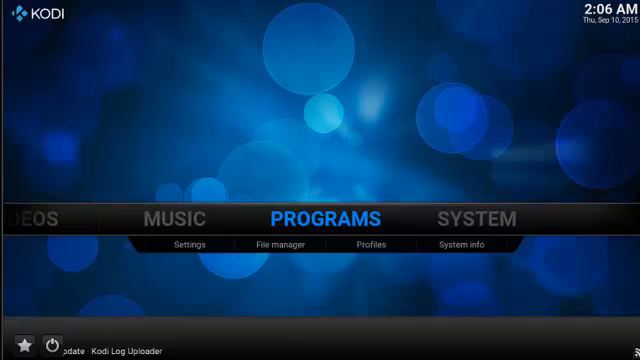
Step: Launch 1Channel from its new Videos home-menu shortcut and view its Movies and TV shows menu
scroll("left", 3)
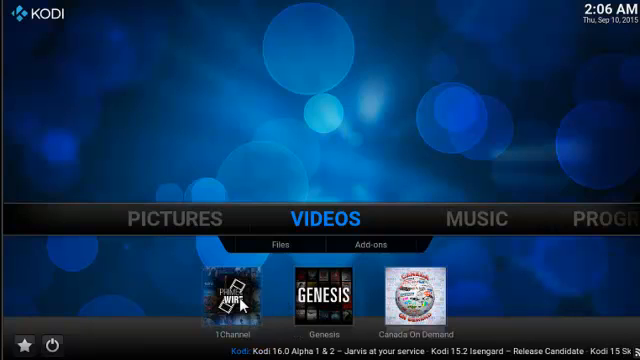
left_click(360, 244)
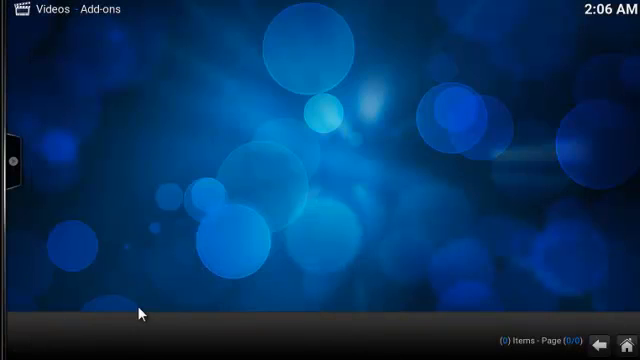
left_click(140, 312)
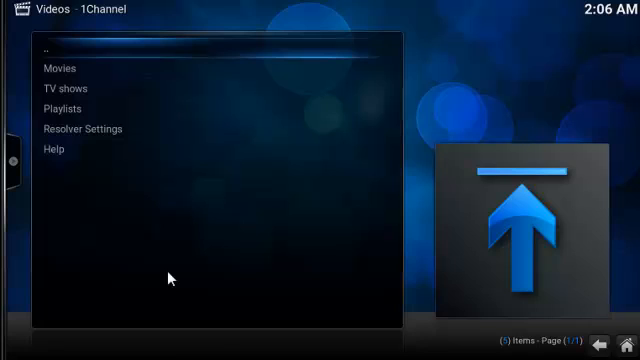
mouse_move(230, 196)
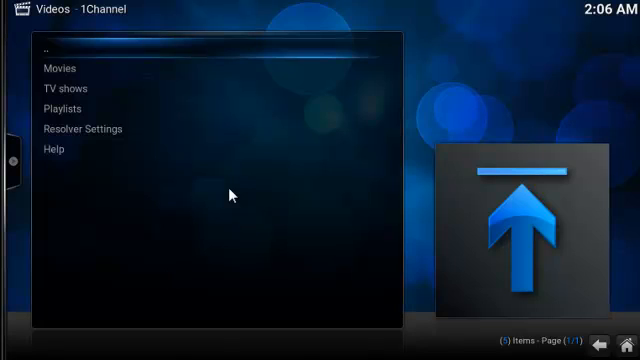